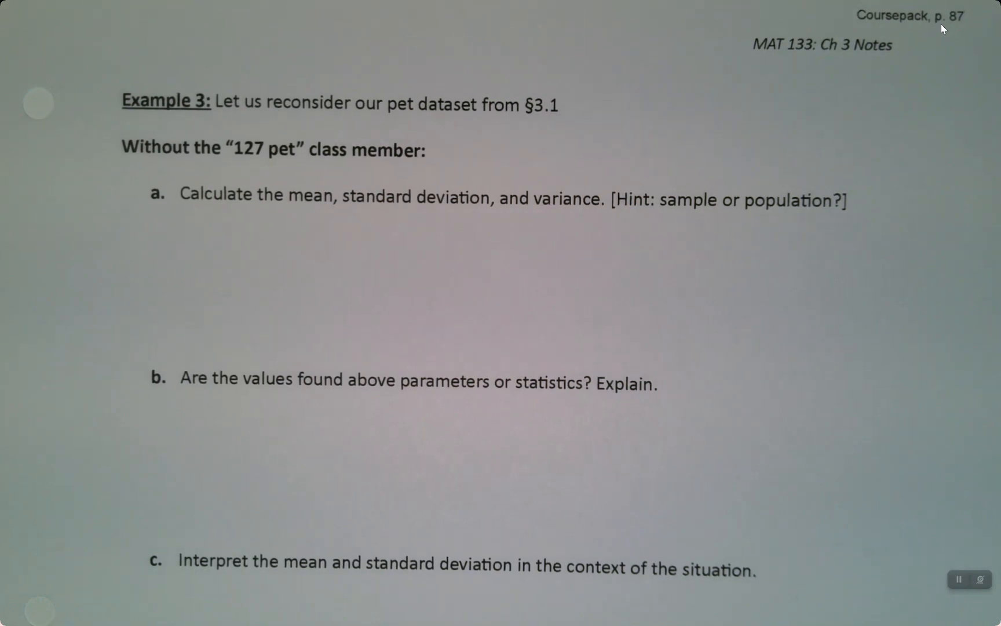
mouse_move(778, 109)
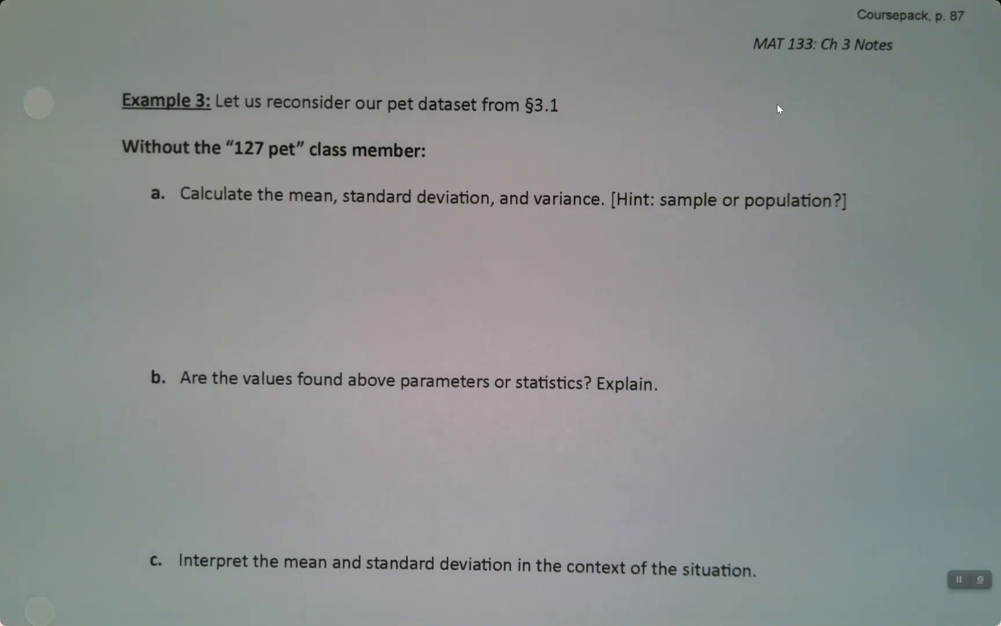